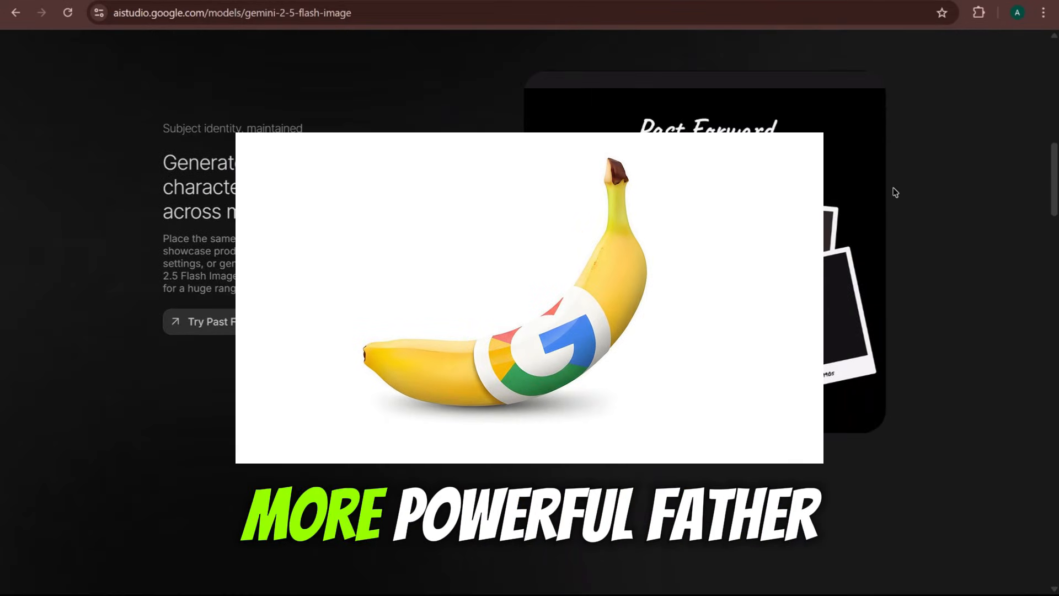
Step: Scroll the Gemini 2.5 Flash Image page, then go to gemini.google/overview/image-generation/
scroll("down", 3)
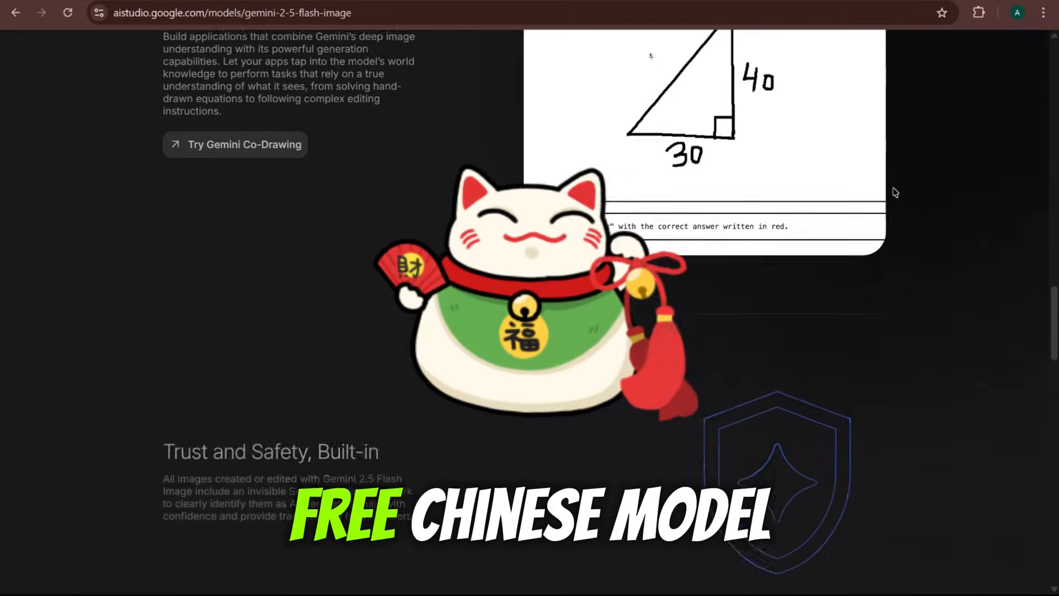
scroll("down", 3)
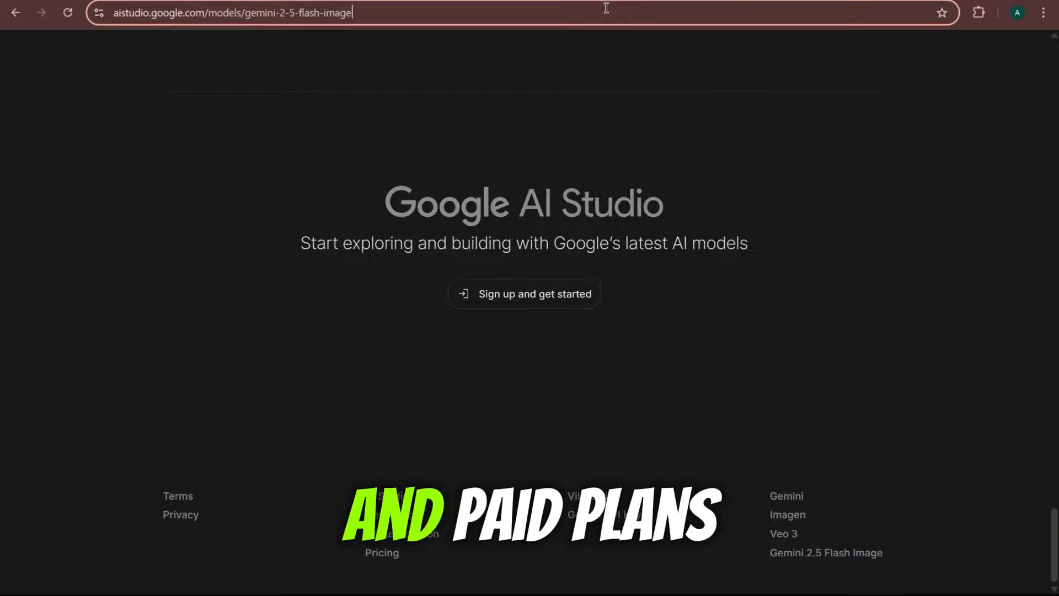
type("gemini.google/overview/image-generation/")
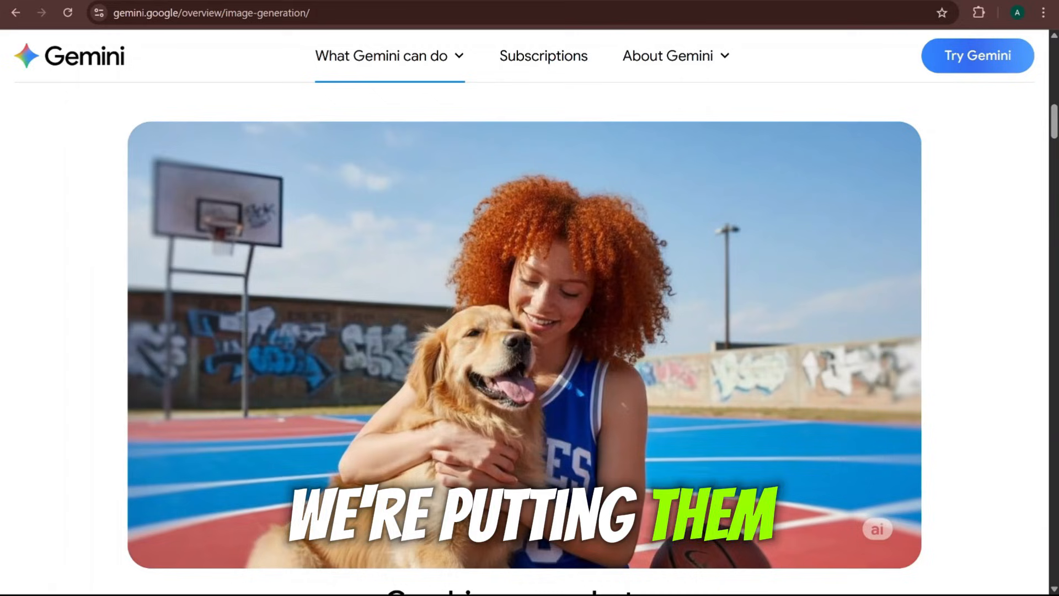
Step: Scroll to the Gemini overview footer and search 'Seedream 4.0' to reach ByteDance's page
scroll("down", 3)
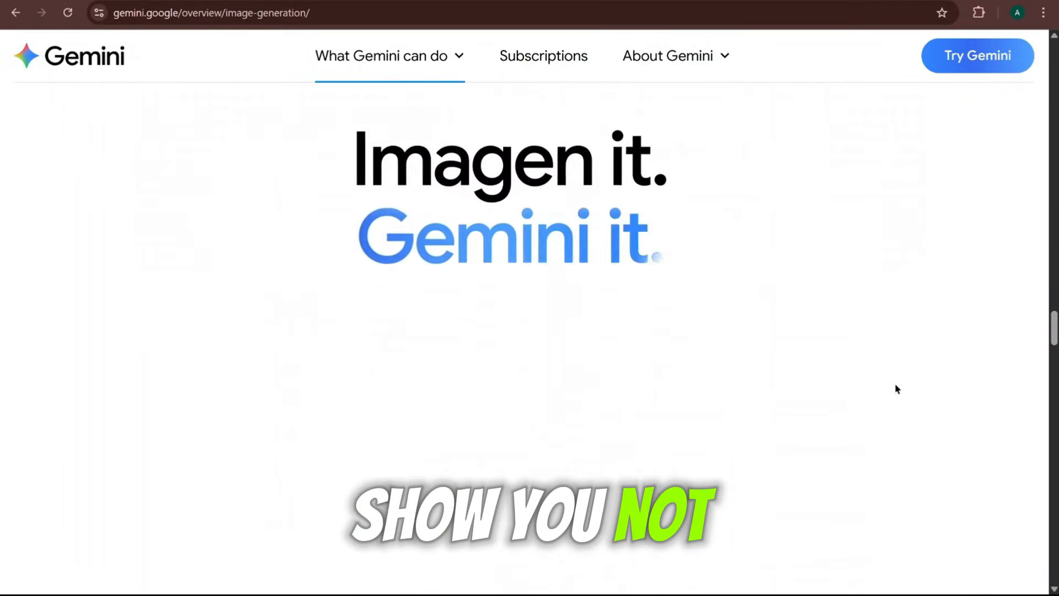
scroll("down", 3)
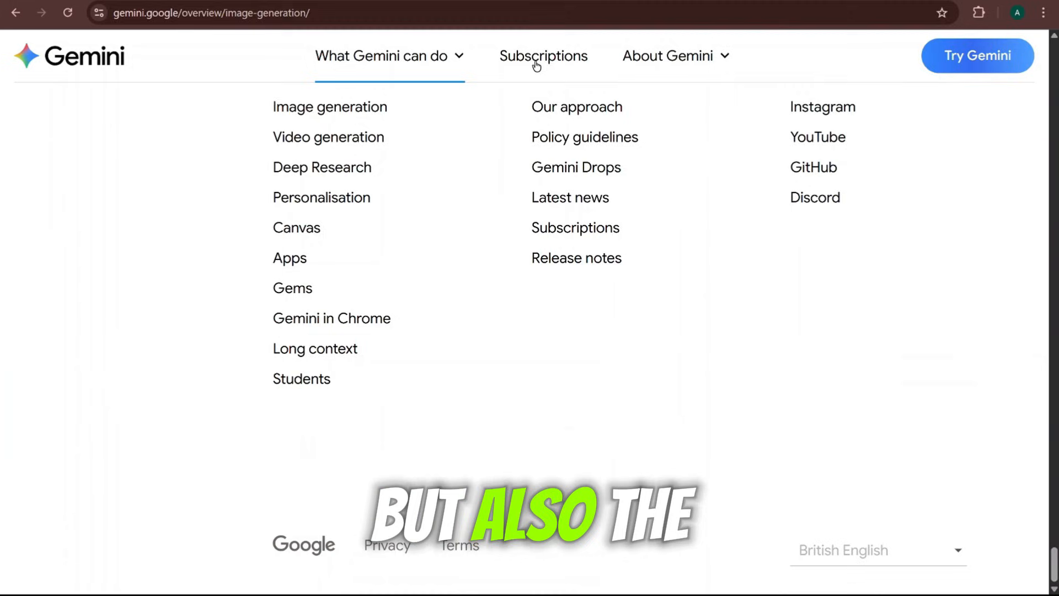
type("Seedream 4.0")
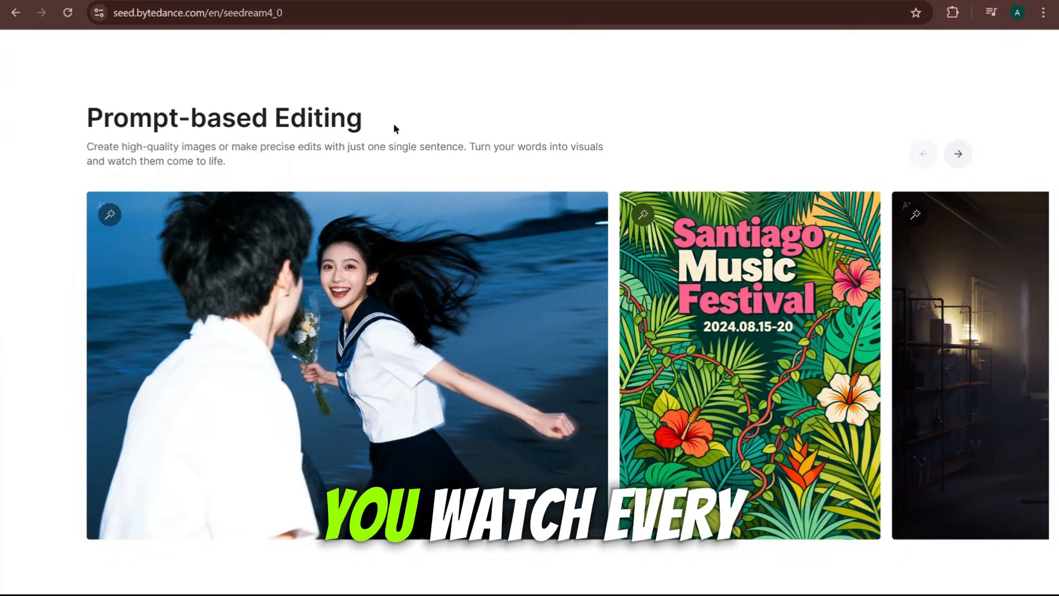
Step: Browse the Seedream 4.0 showcase, then search Google for 'LMarena' and open the site
scroll("down", 3)
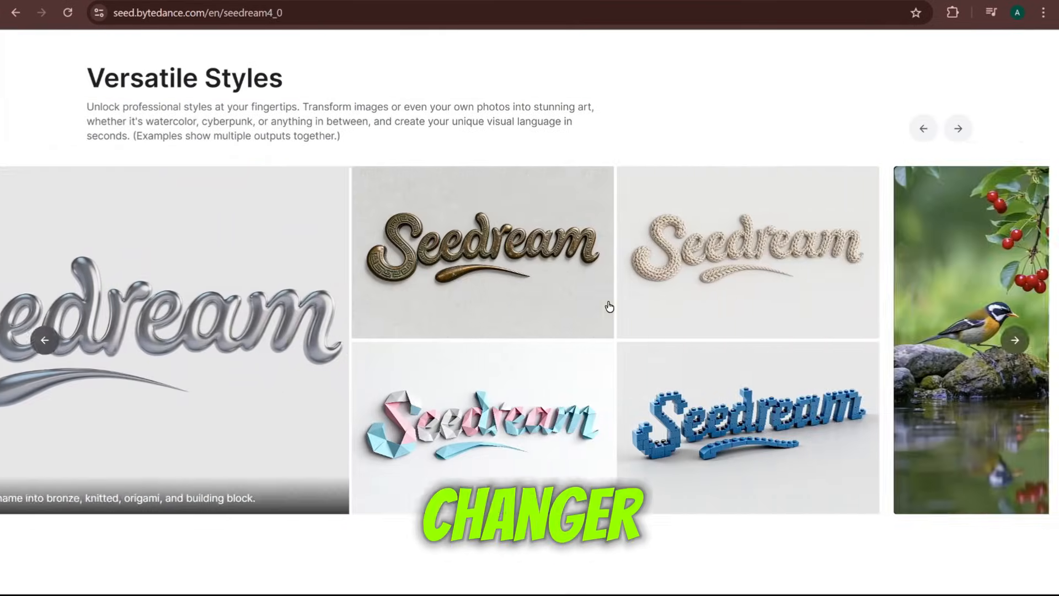
scroll("down", 3)
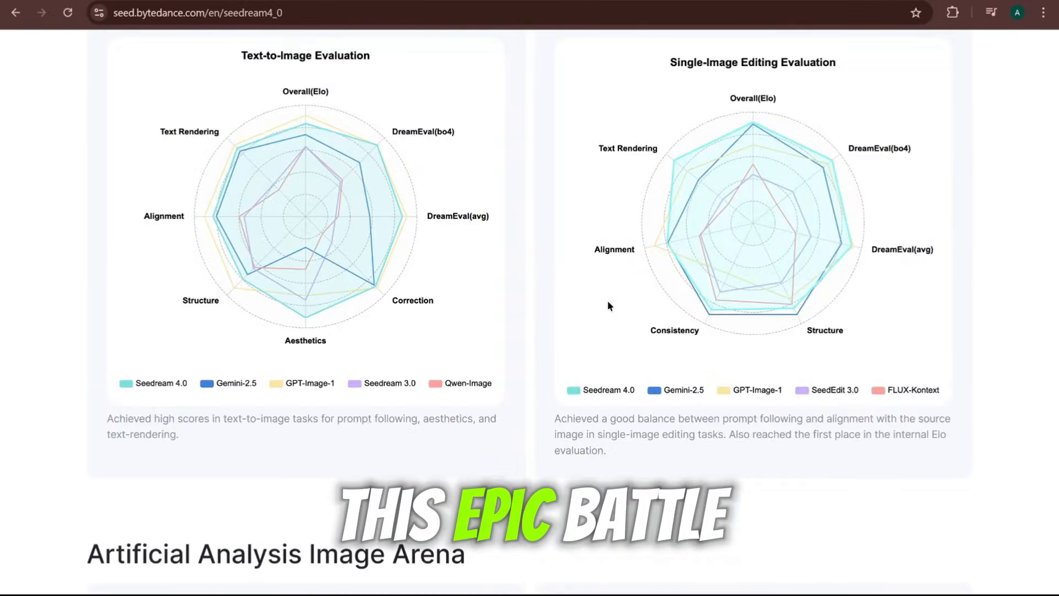
scroll("down", 3)
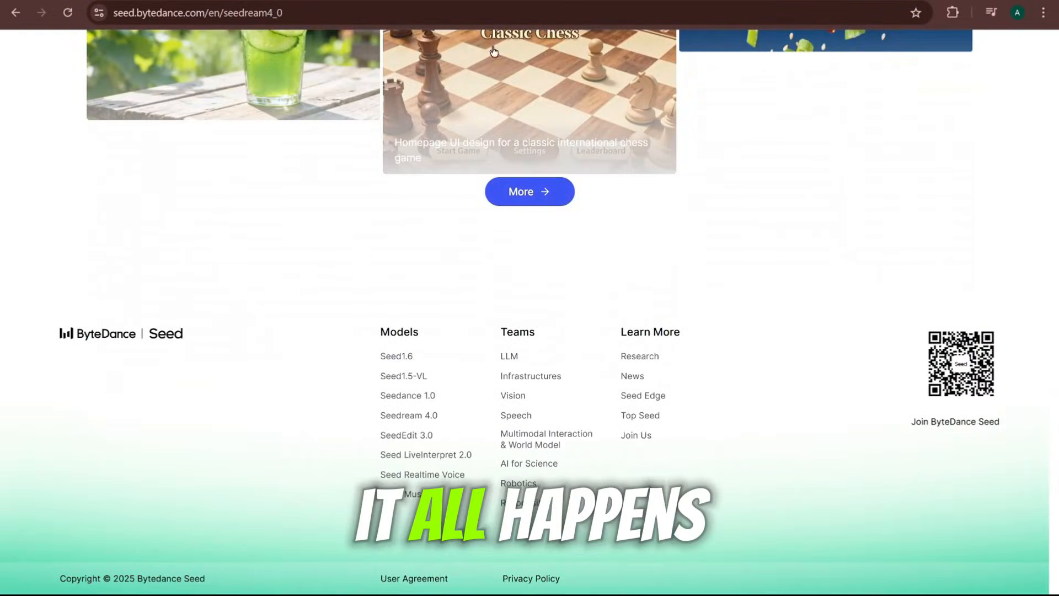
type("FREE AND U")
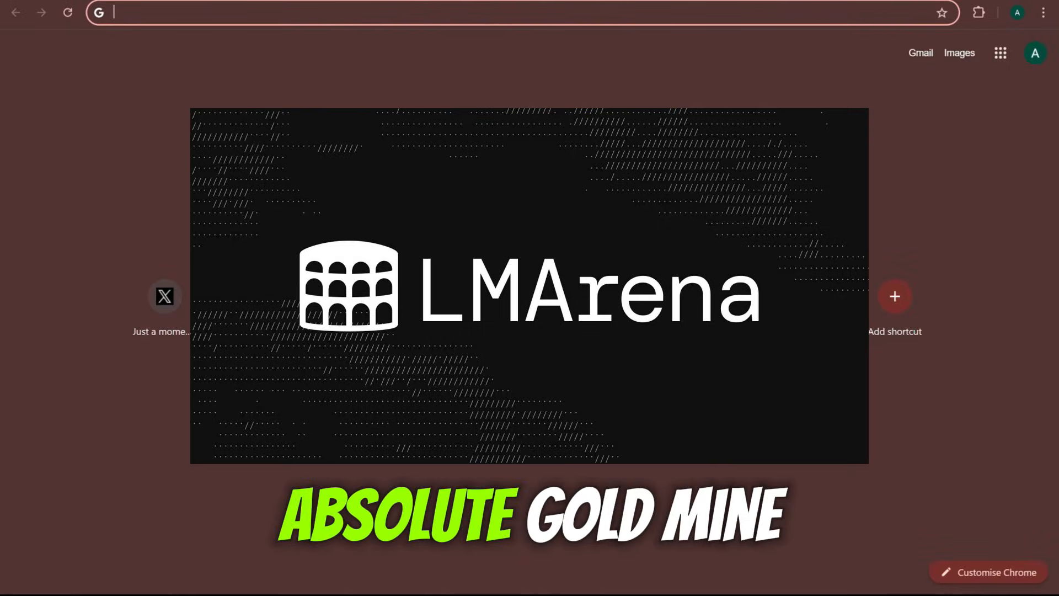
type("LMarena")
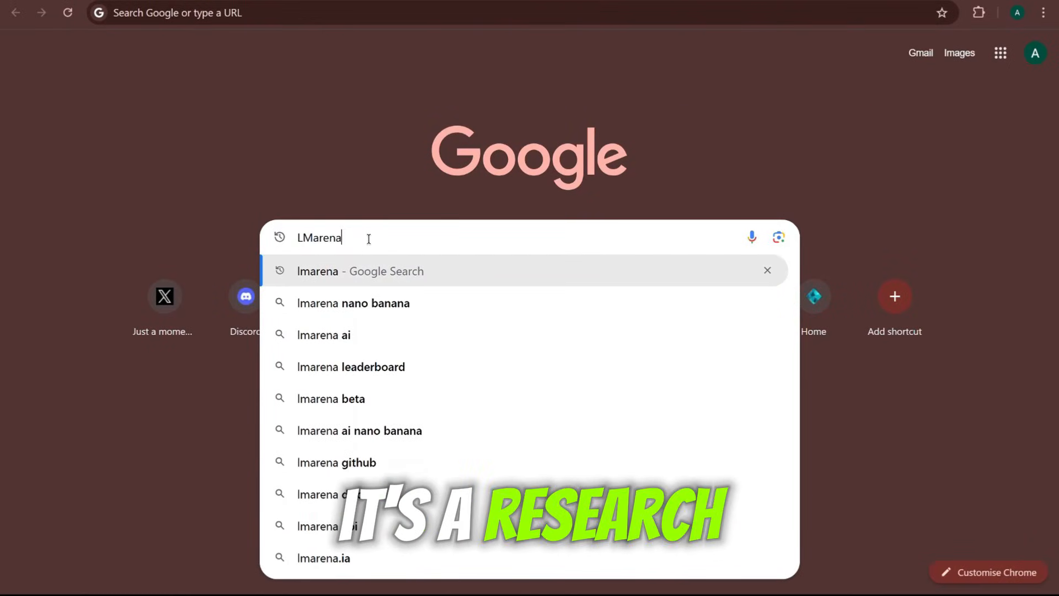
key("Enter")
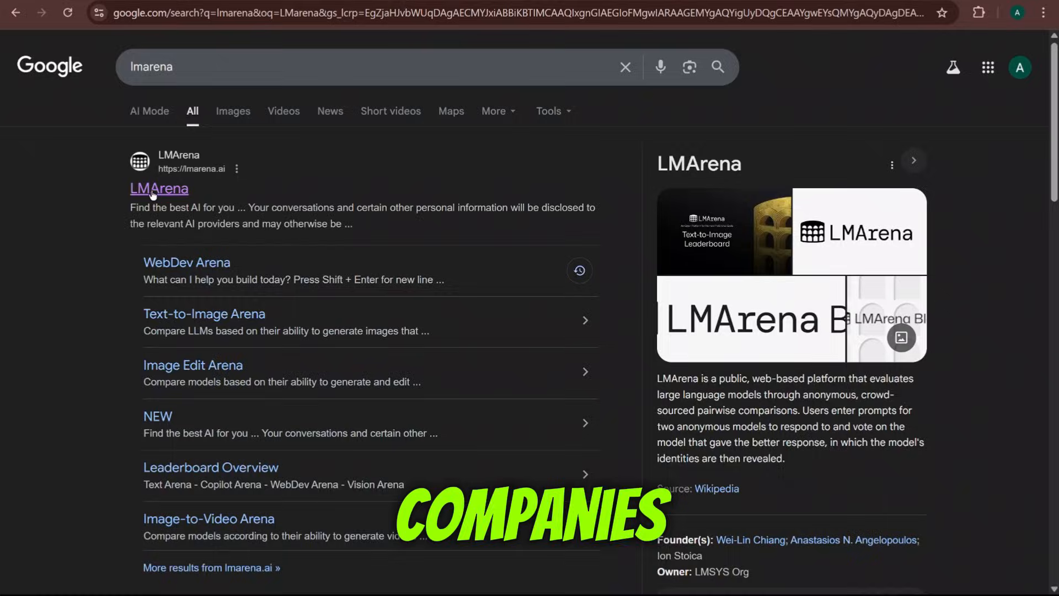
left_click(159, 189)
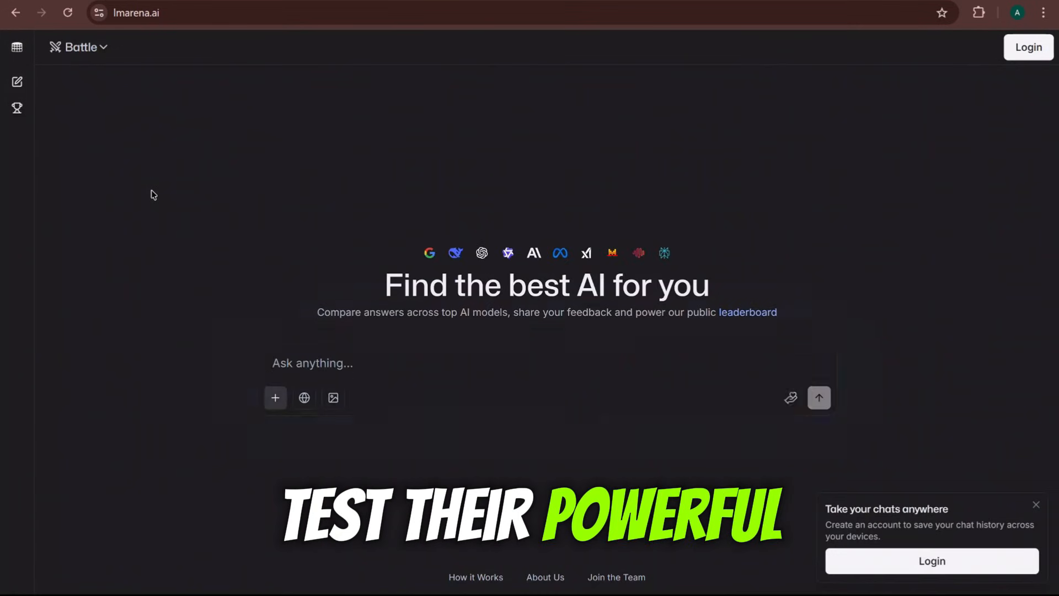
Step: Log in to LMArena using Continue with Google and the existing Google account
triple_click(545, 285)
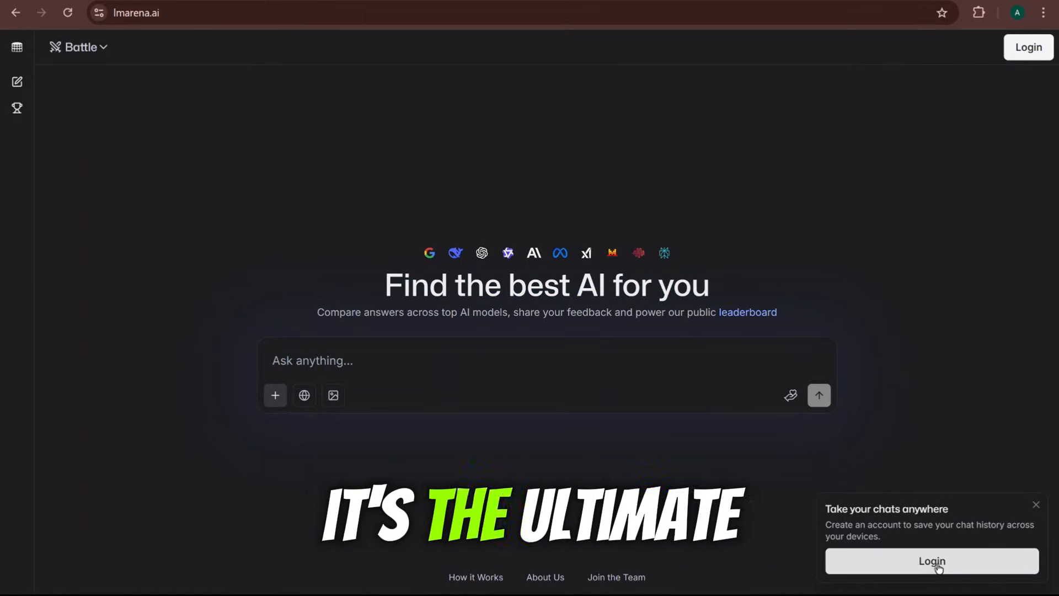
left_click(931, 560)
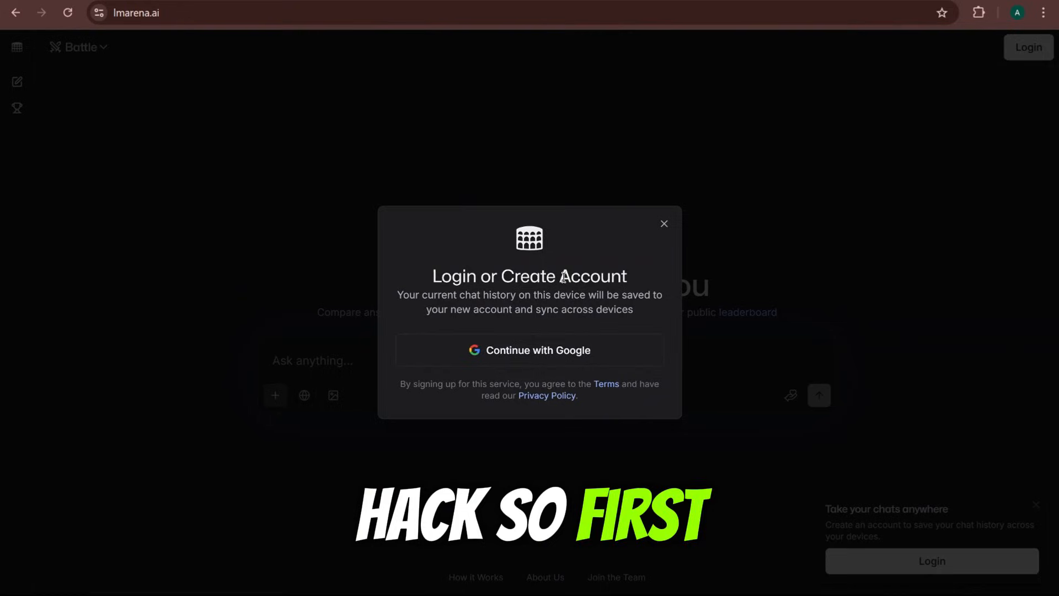
left_click(529, 350)
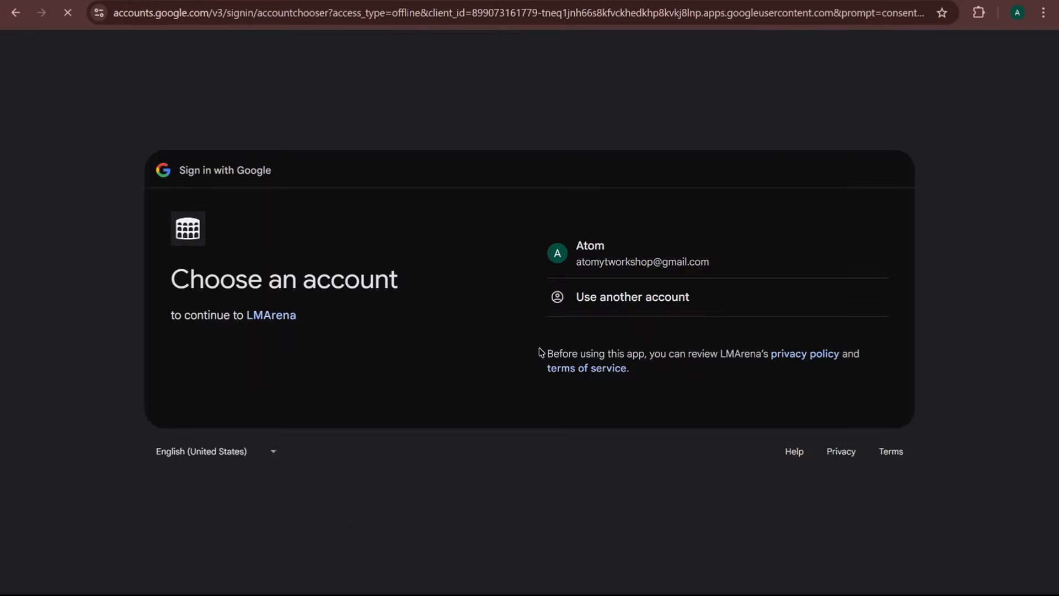
left_click(642, 253)
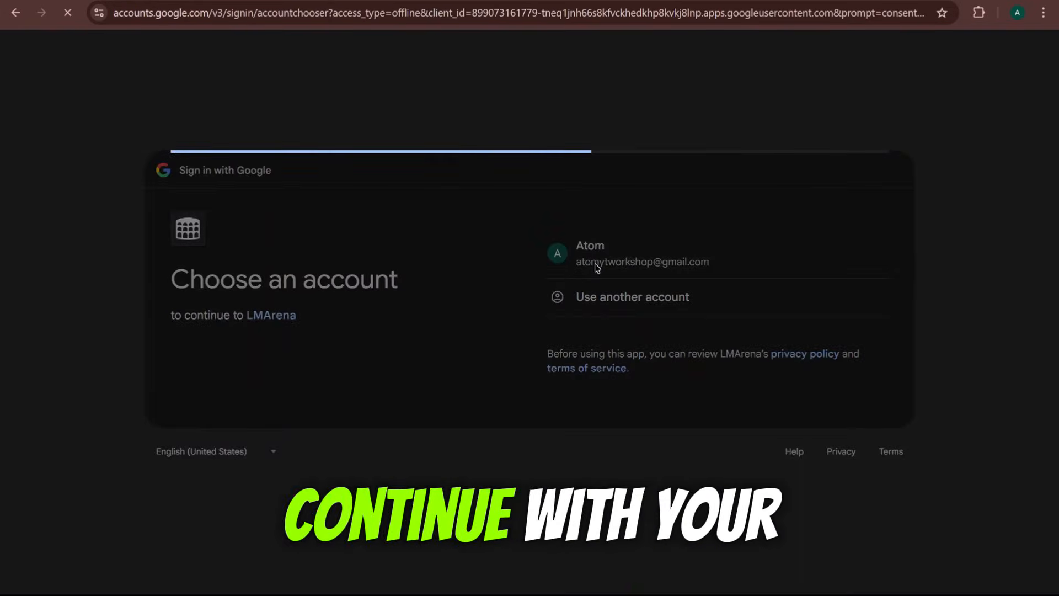
left_click(642, 253)
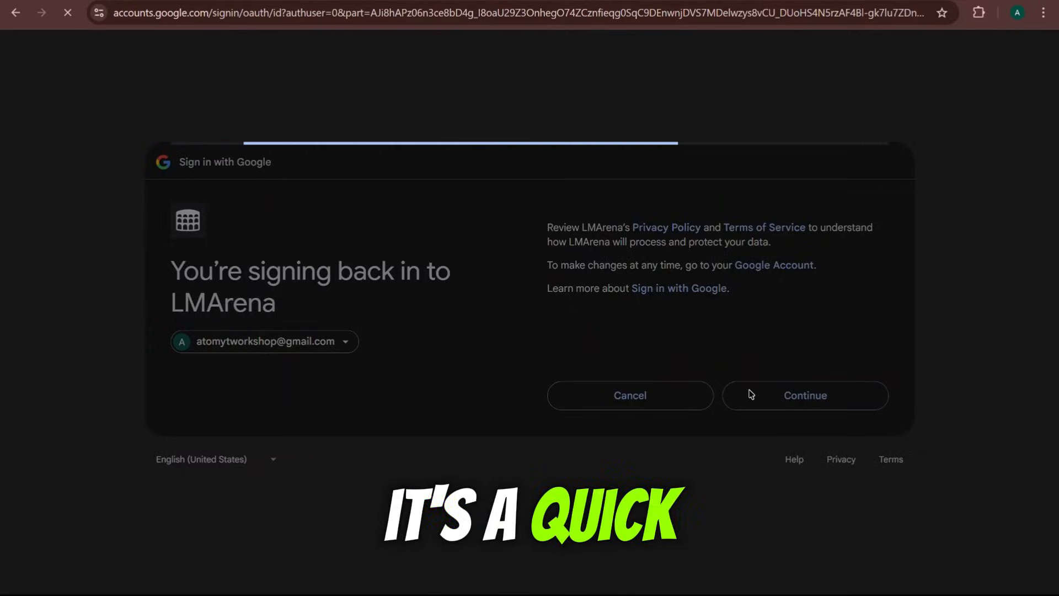
left_click(806, 395)
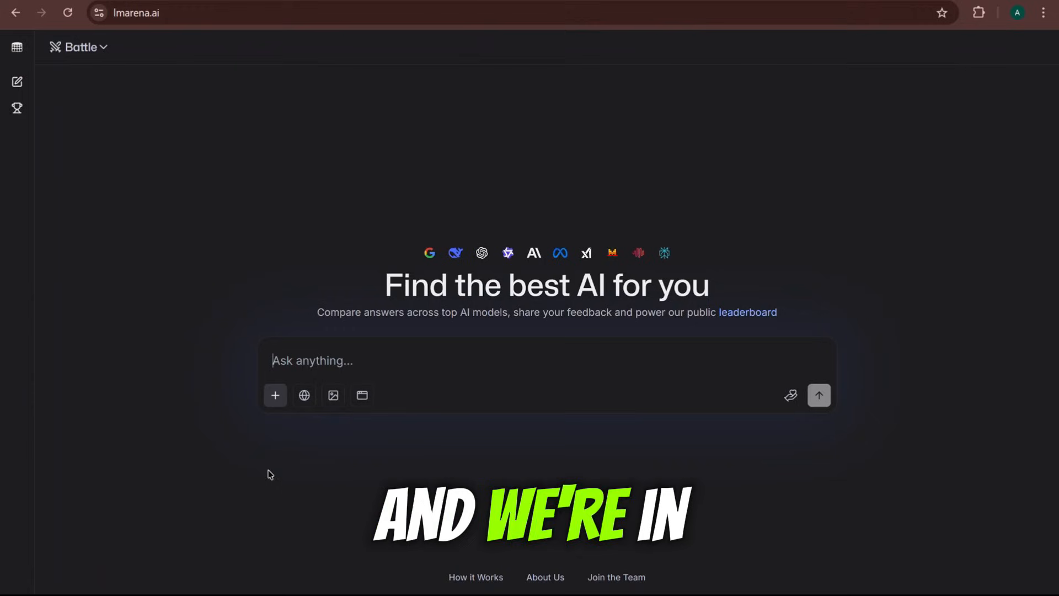
Step: Switch to Direct Chat in image mode with seedream-4-2k as the model
left_click(79, 47)
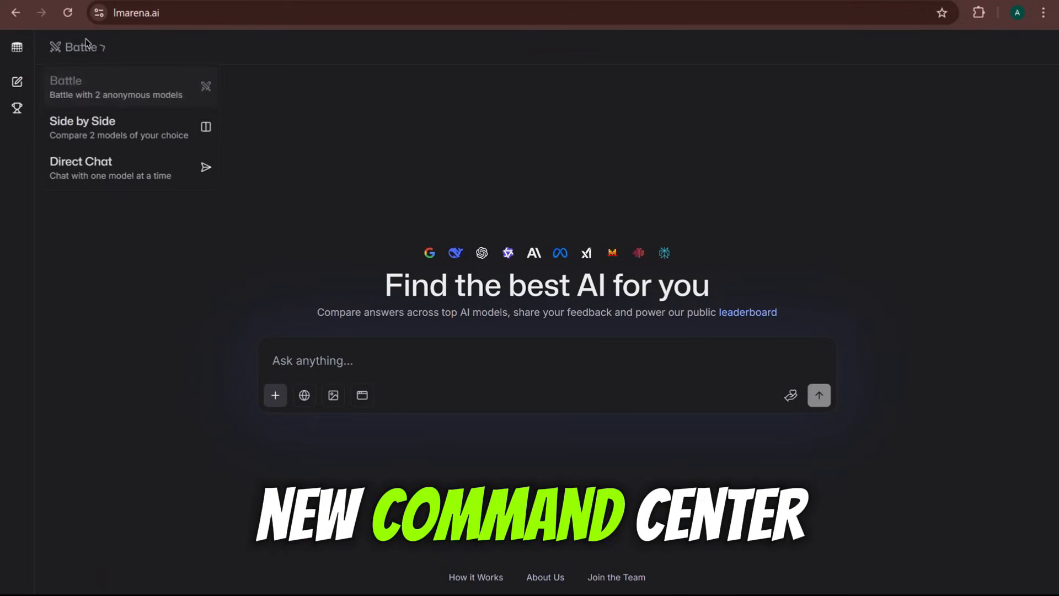
left_click(81, 168)
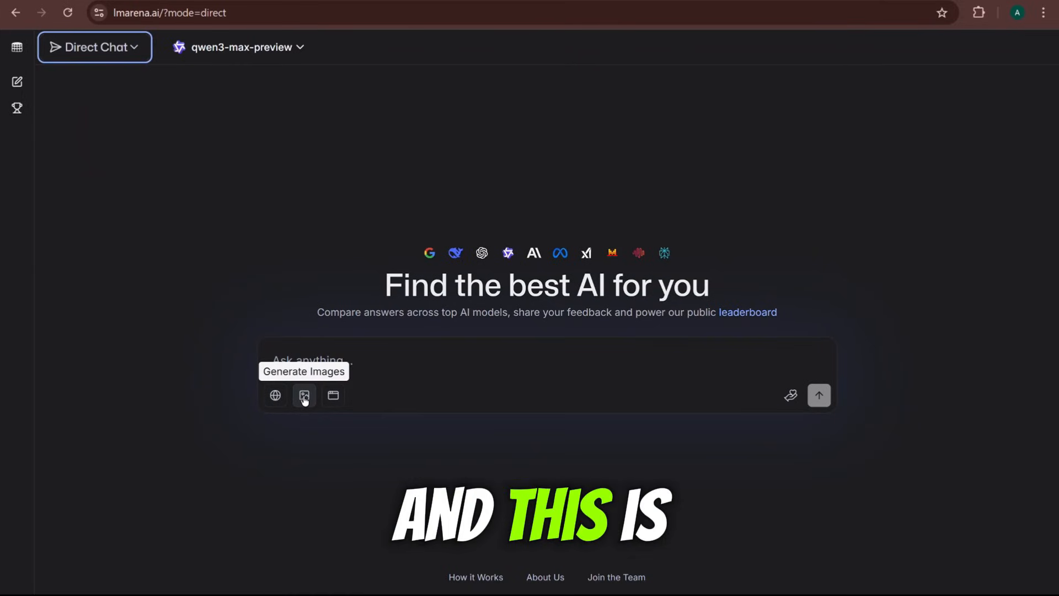
left_click(304, 395)
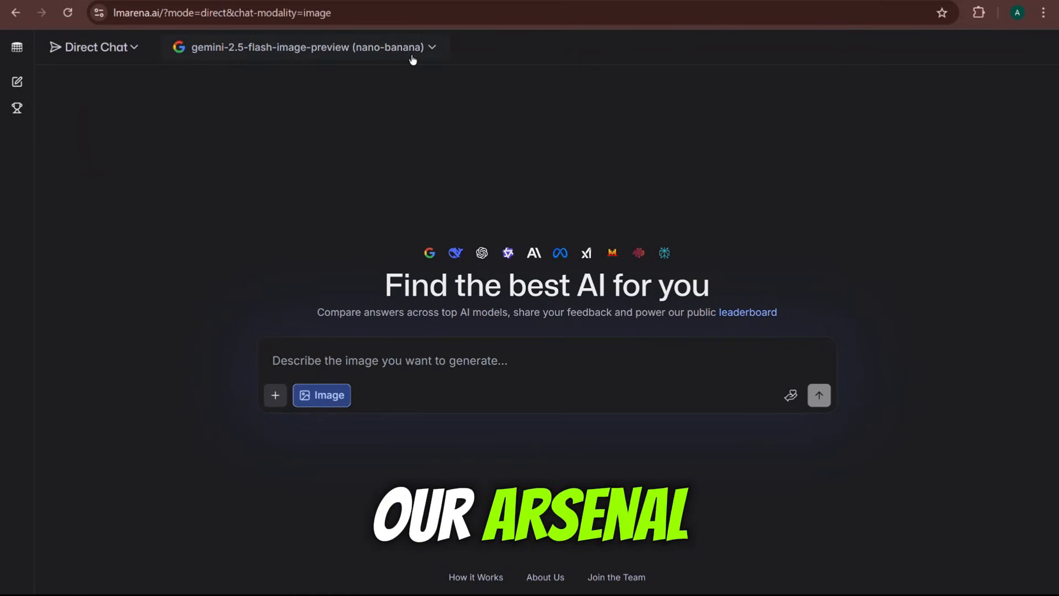
left_click(304, 48)
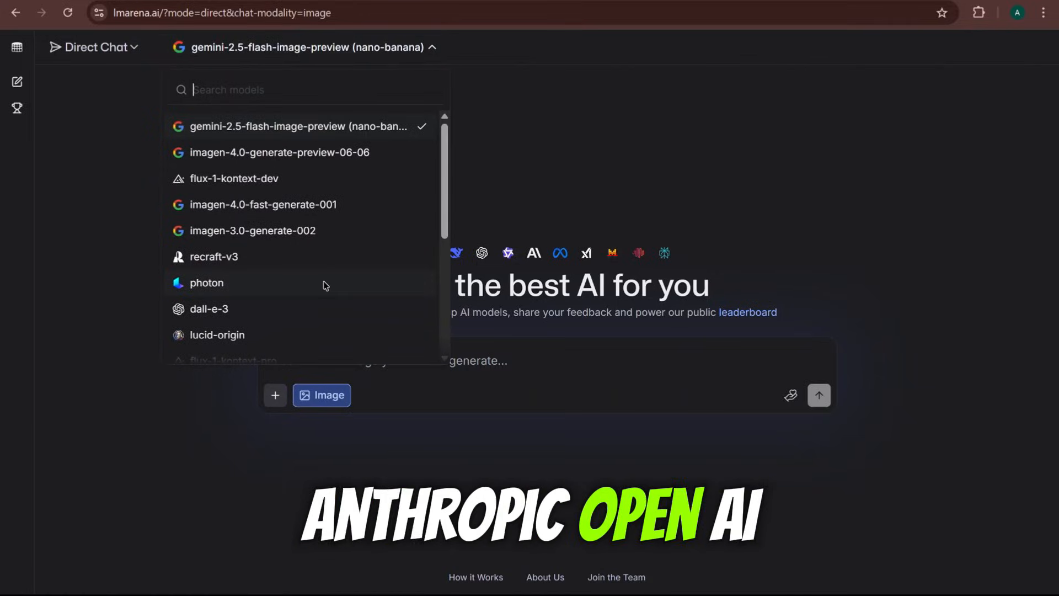
scroll("down", 3)
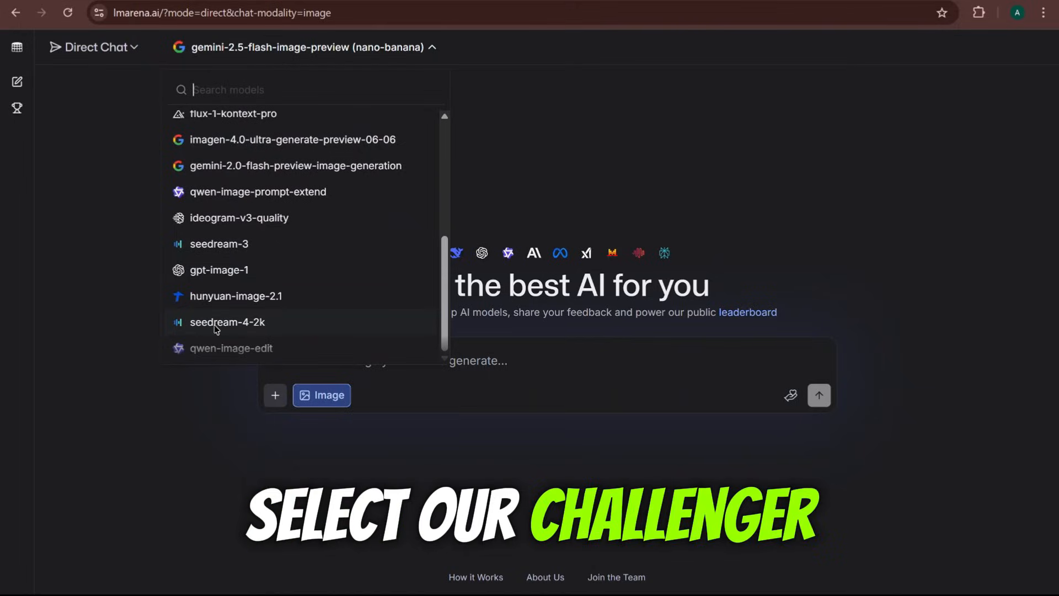
left_click(228, 322)
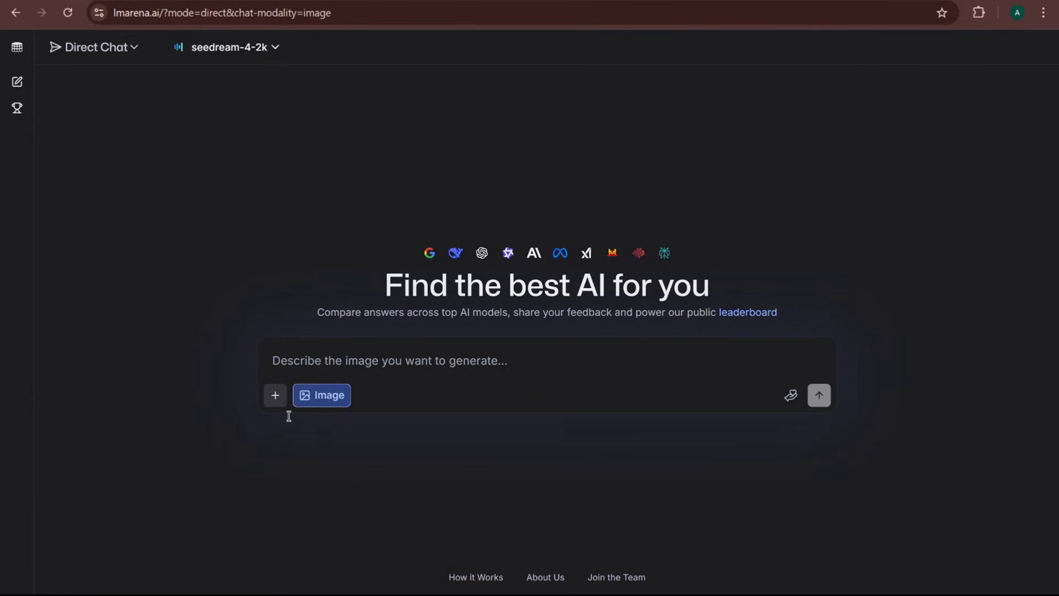
Step: Send the 'Photorealistic close-up portrait of a wise old fisherman' prompt to seedream-4-2k
type("Photorealistic close-up portrait of a wise old fisherman, weathered face, deep wrinkles, piercing blue eyes, cinematic lighting")
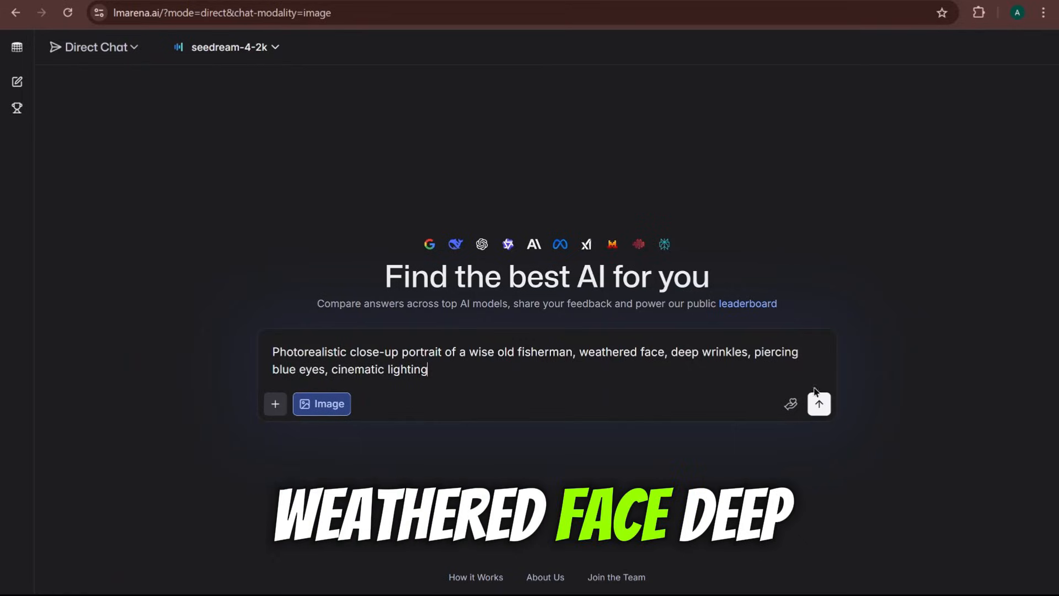
left_click(818, 404)
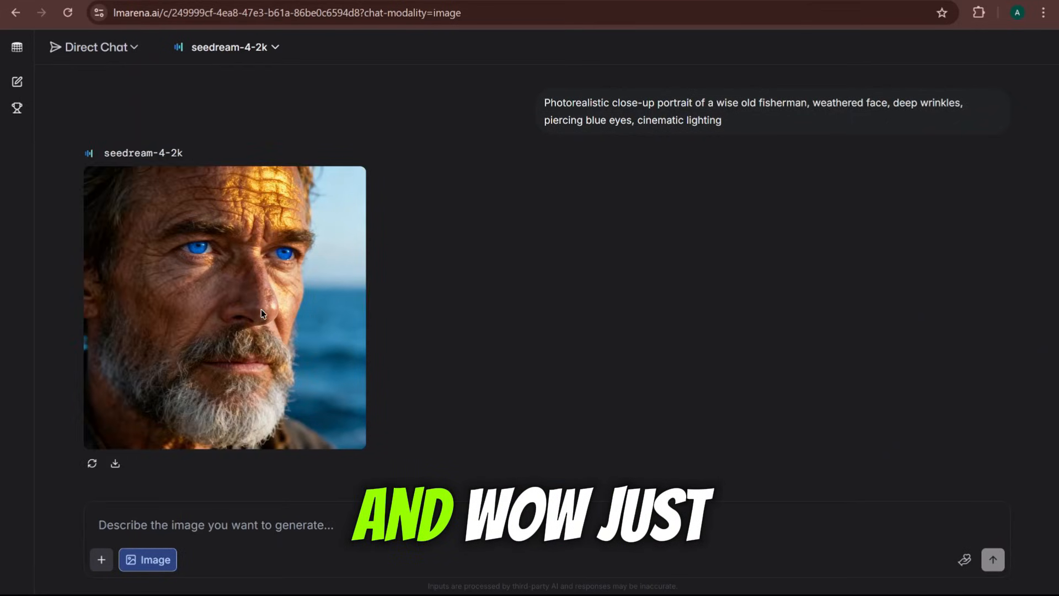
left_click(224, 307)
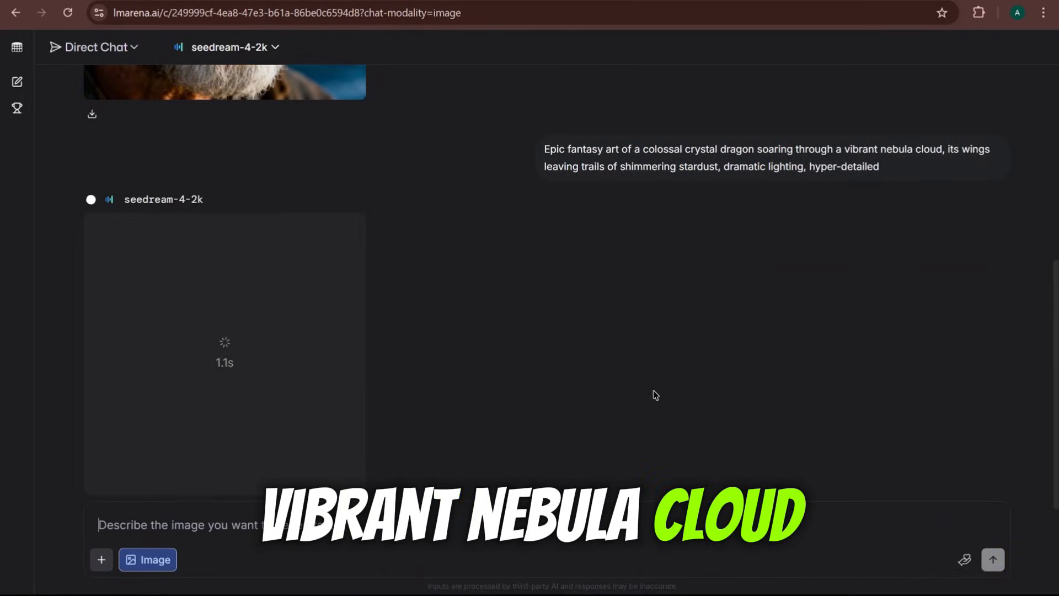
mouse_move(475, 335)
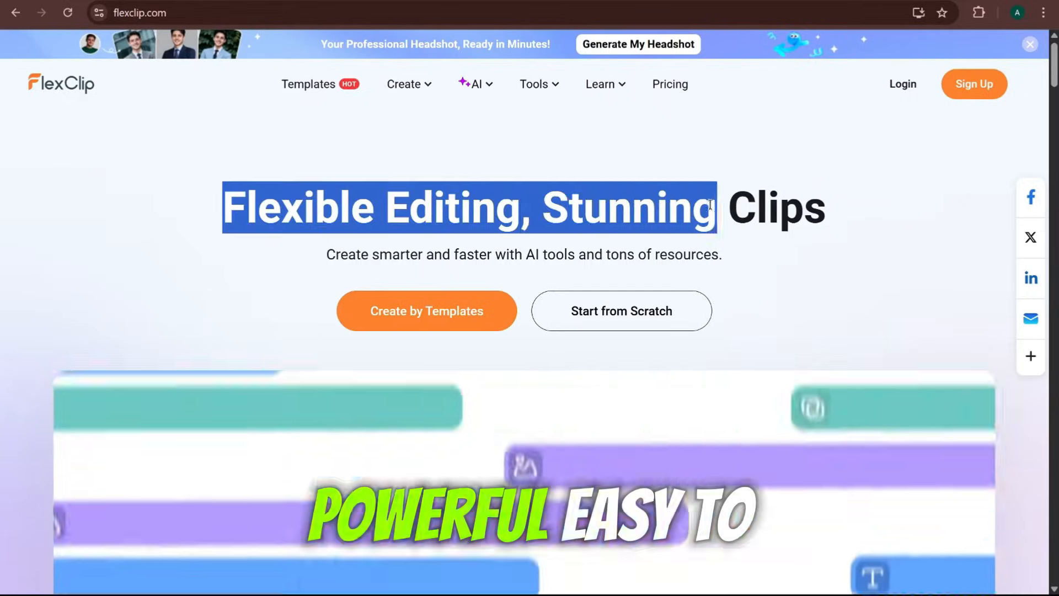
scroll("down", 3)
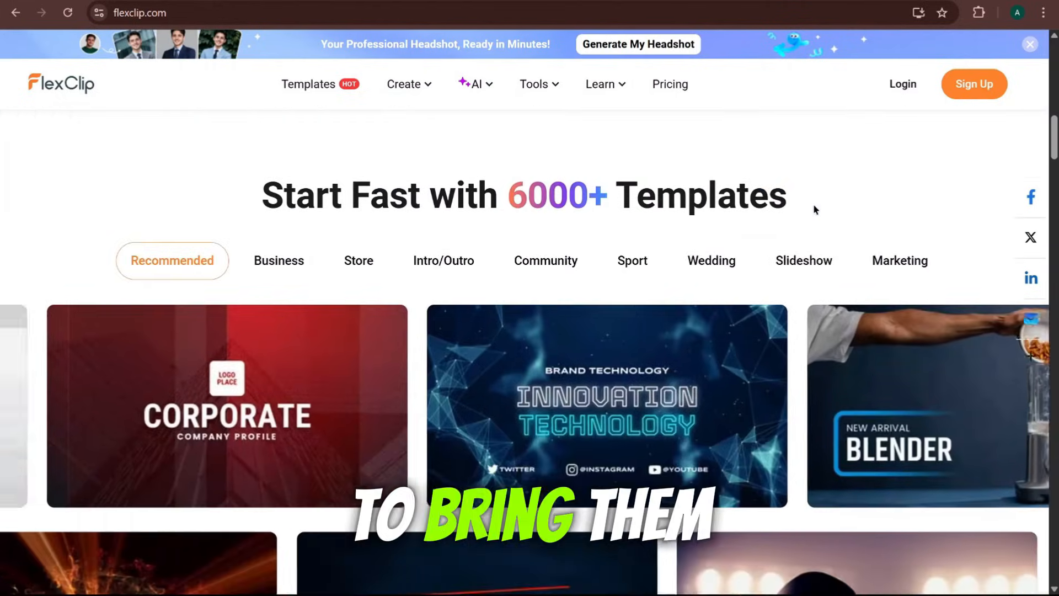
scroll("down", 3)
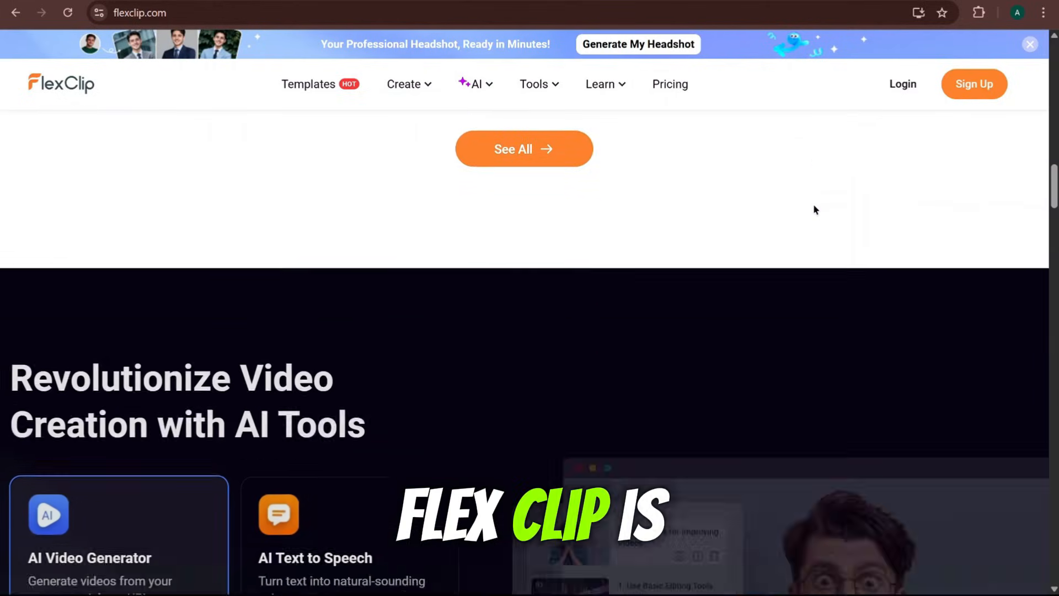
scroll("down", 3)
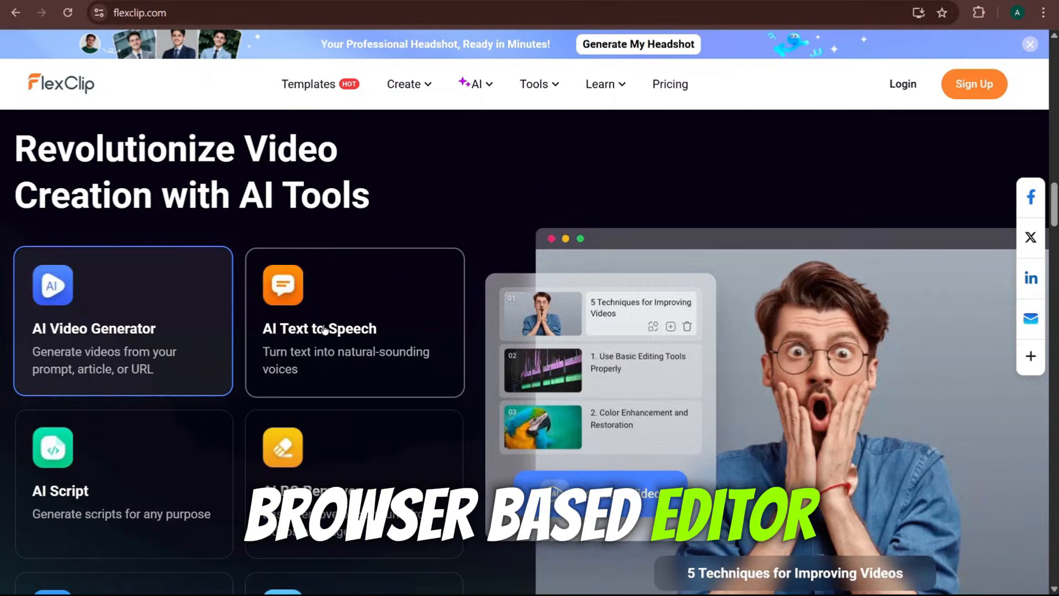
scroll("down", 3)
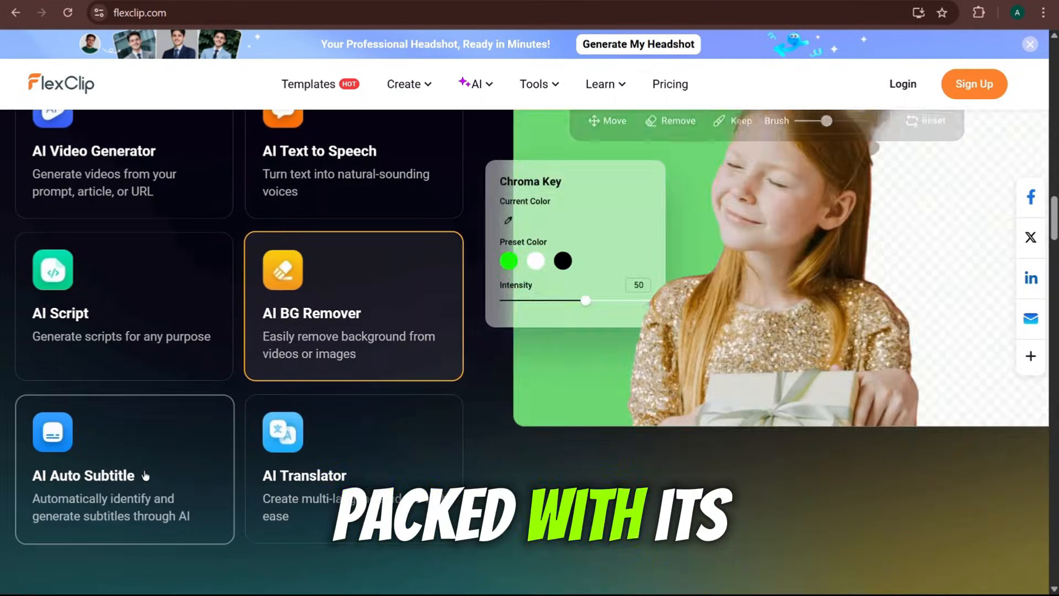
left_click(476, 84)
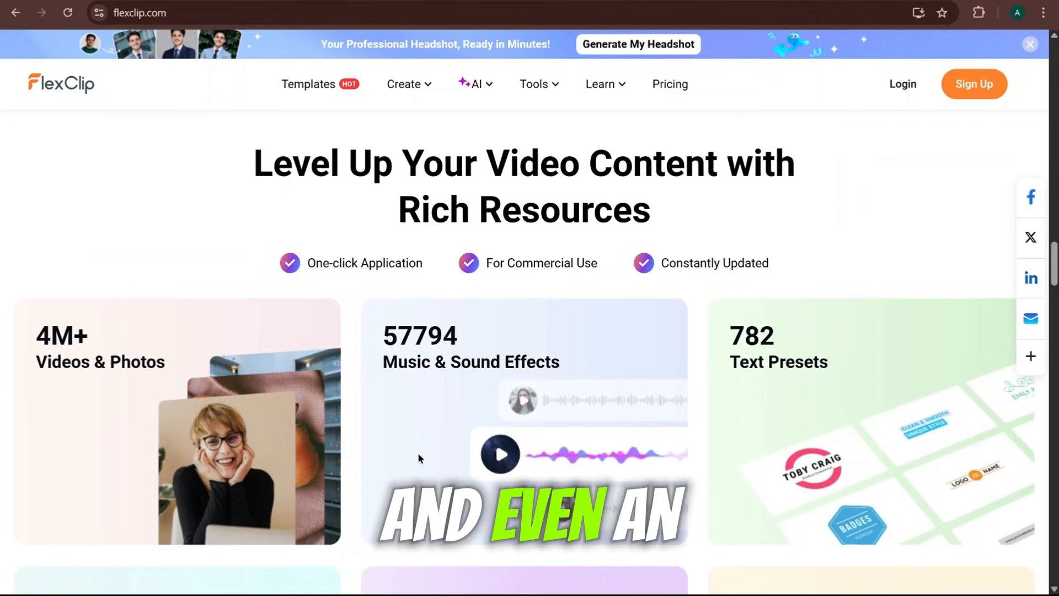
scroll("down", 3)
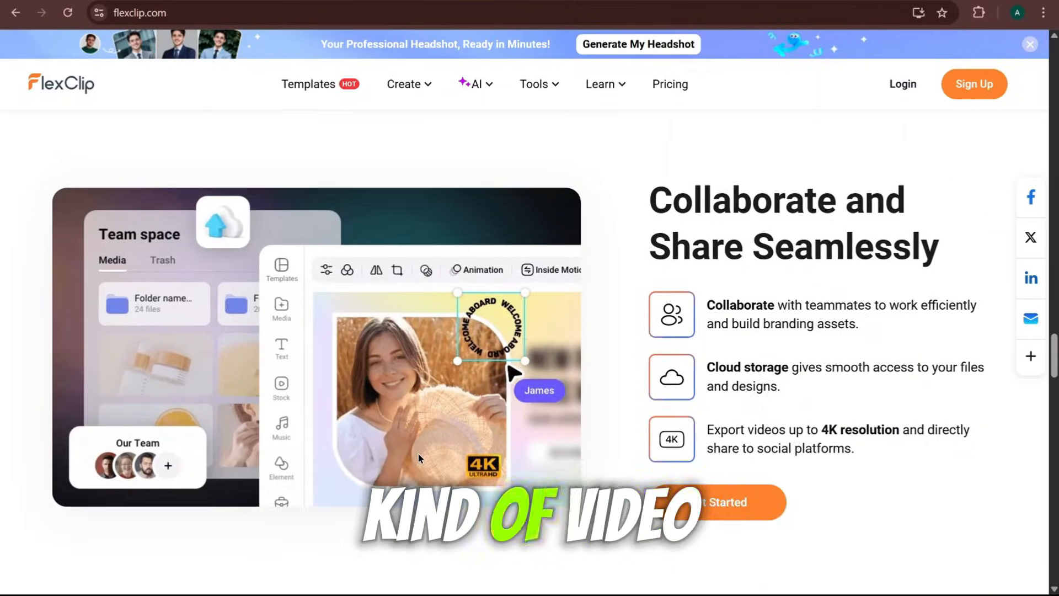
scroll("down", 3)
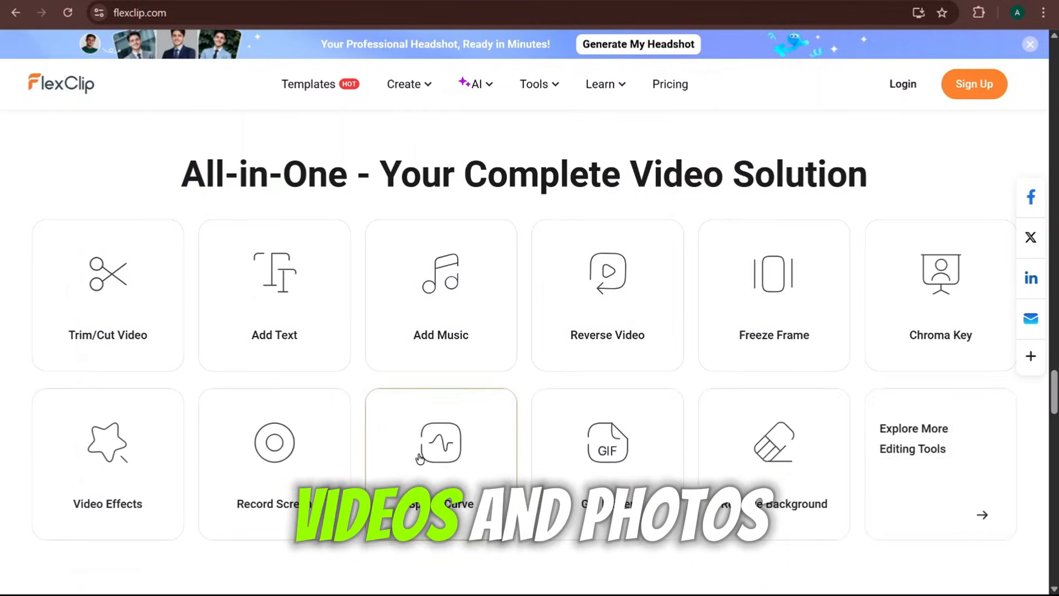
scroll("down", 3)
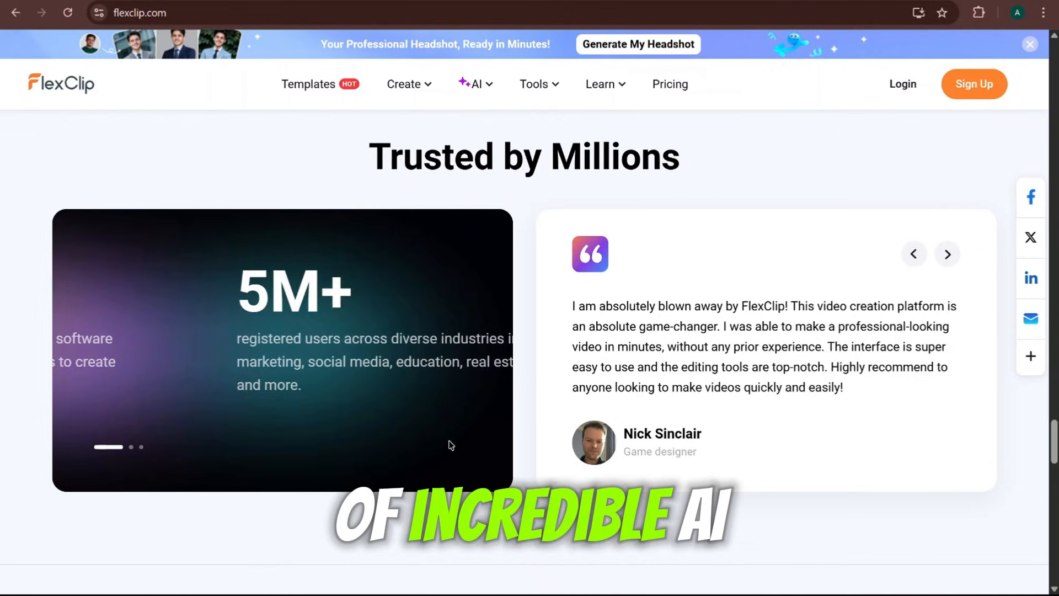
scroll("down", 3)
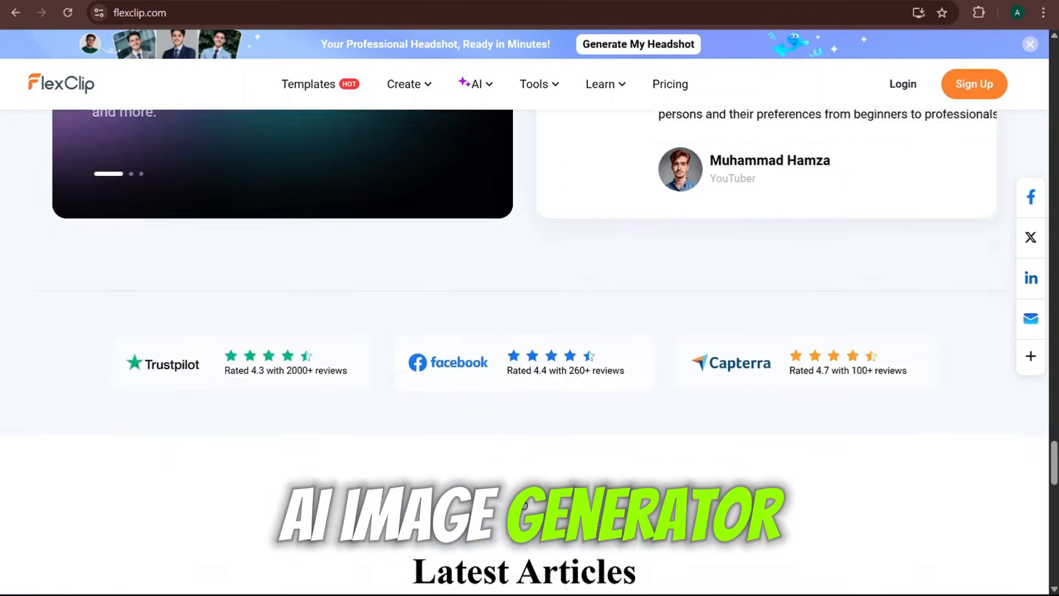
scroll("down", 3)
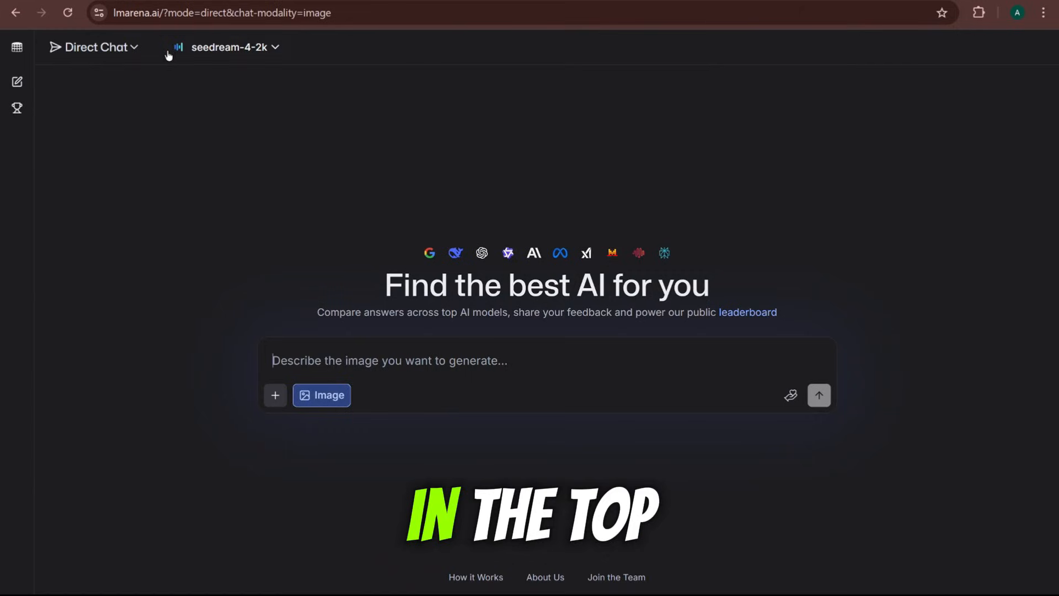
Step: Switch to Side by Side with gemini-2.5-flash-image-preview second, and enter the fisherman prompt
left_click(93, 47)
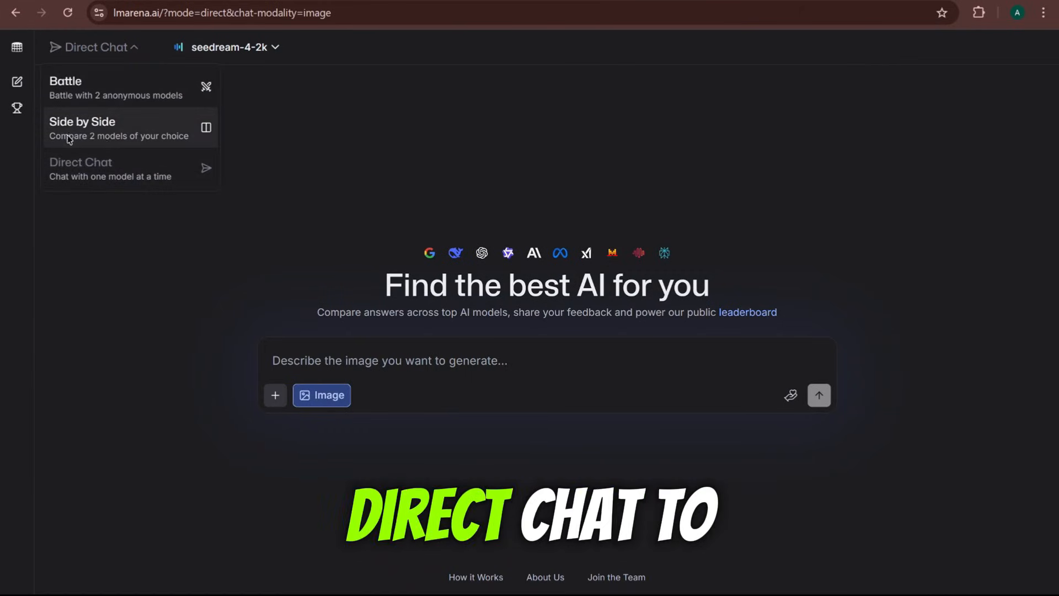
left_click(81, 127)
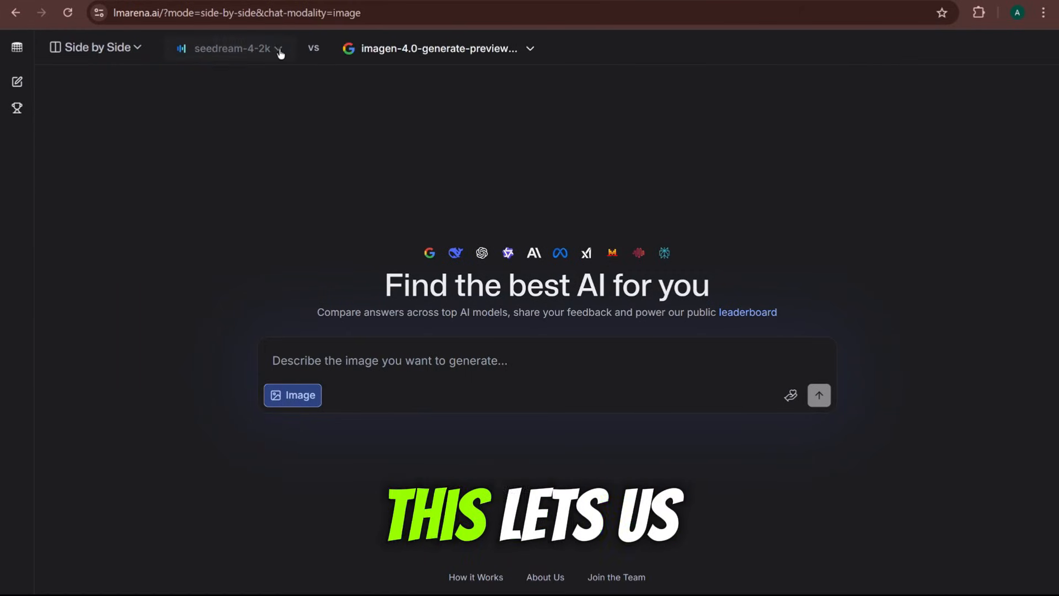
left_click(438, 48)
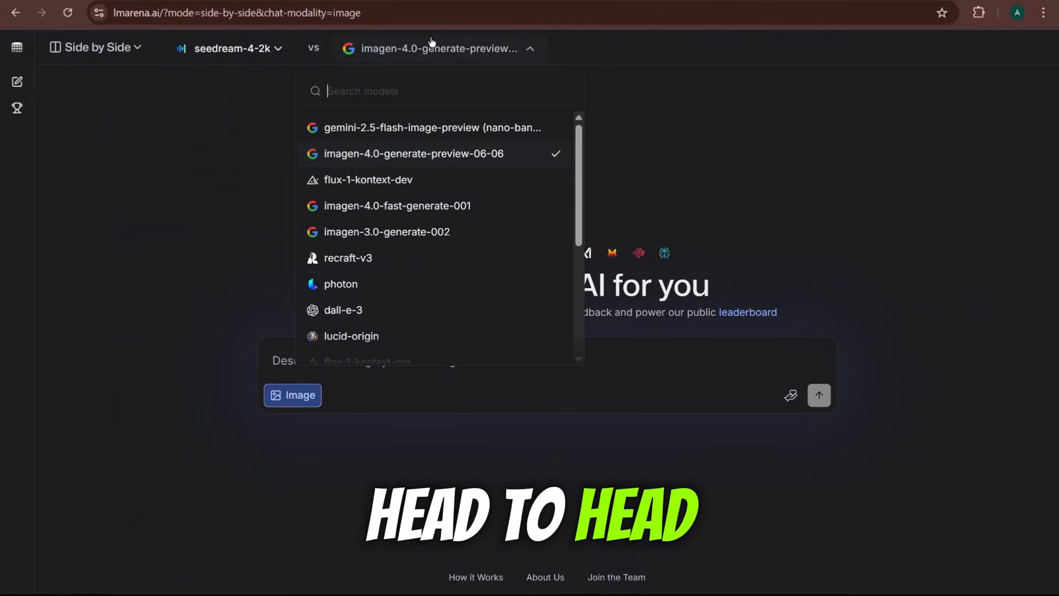
left_click(431, 128)
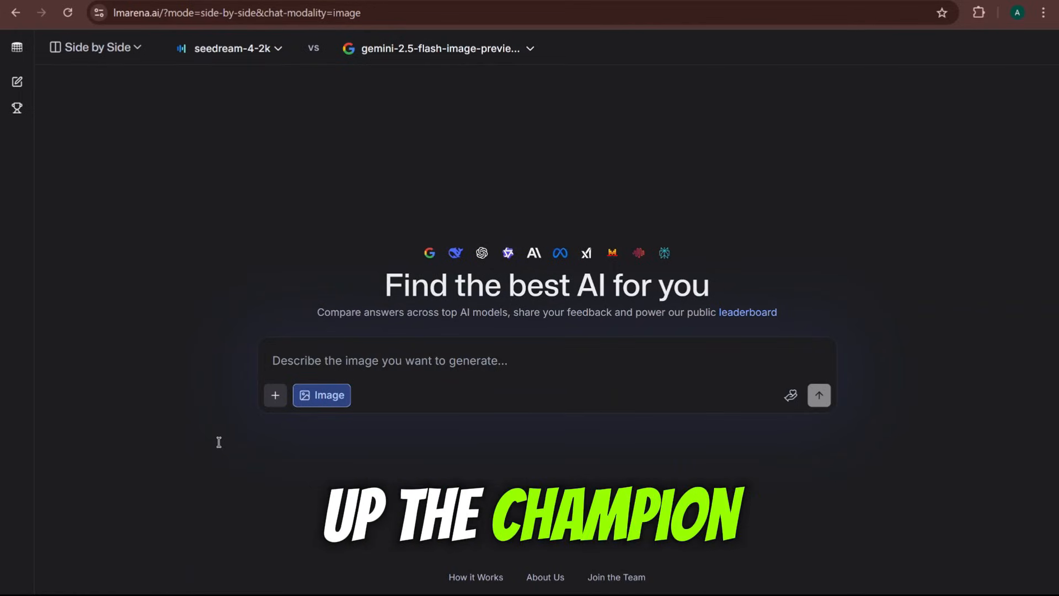
type("Photorealistic close-up portrait of a wise old fisherman, weathered face, deep wrinkles, piercing blue eyes, cinematic lighting")
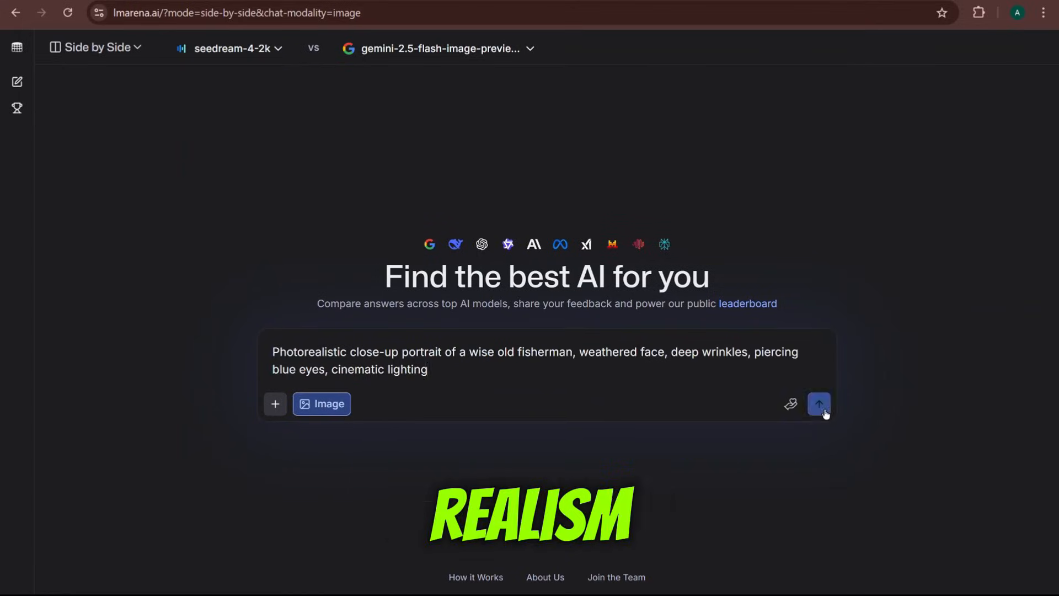
Step: Send the fisherman portrait prompt to both models and vote on the better portrait
left_click(819, 404)
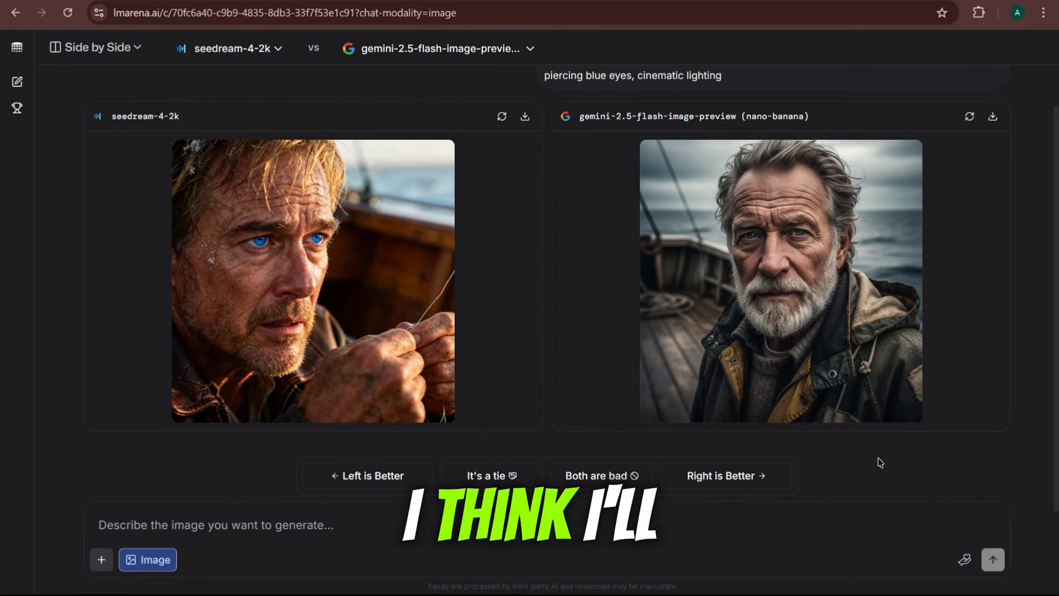
left_click(492, 475)
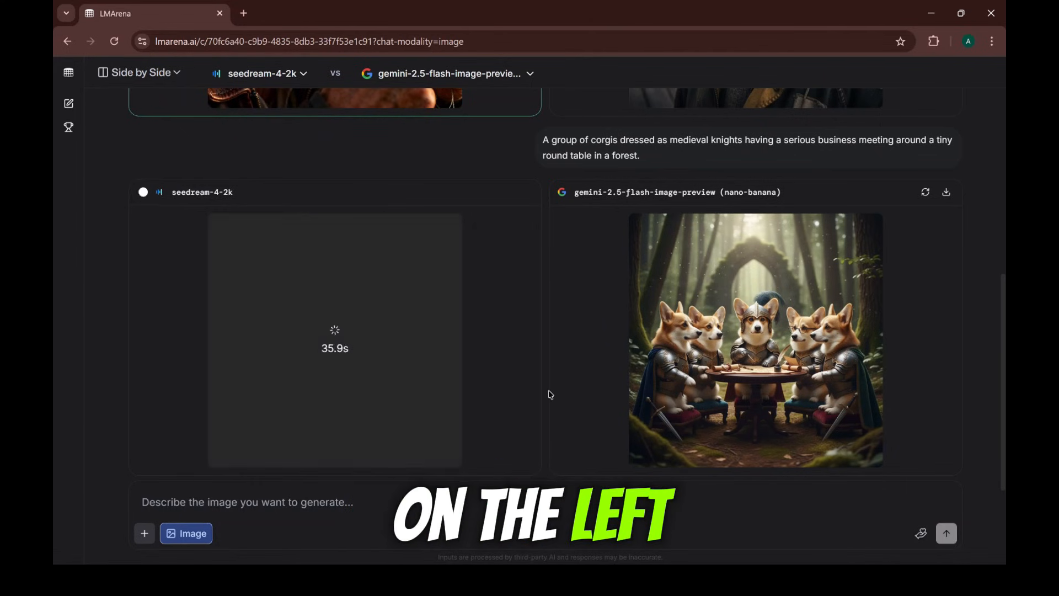
Step: Inspect the two corgi-knights images and vote the left one as better
left_click(755, 340)
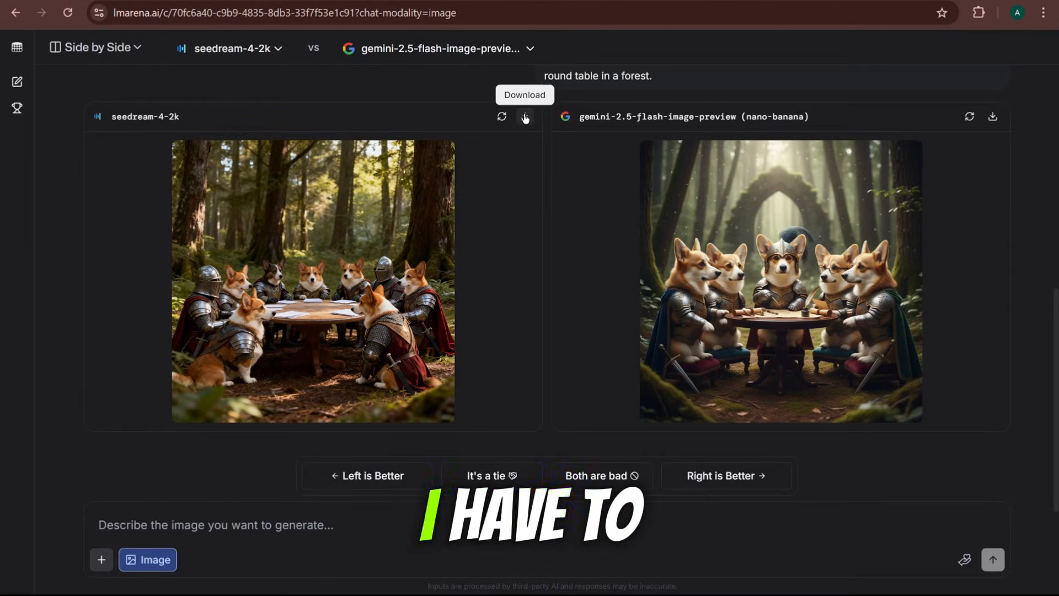
left_click(491, 476)
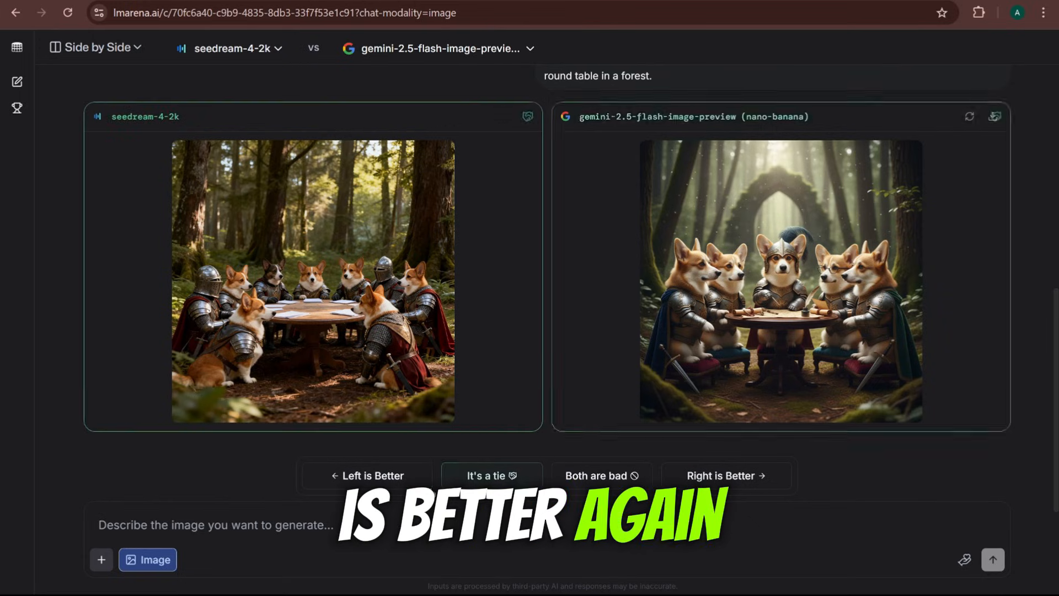
left_click(491, 475)
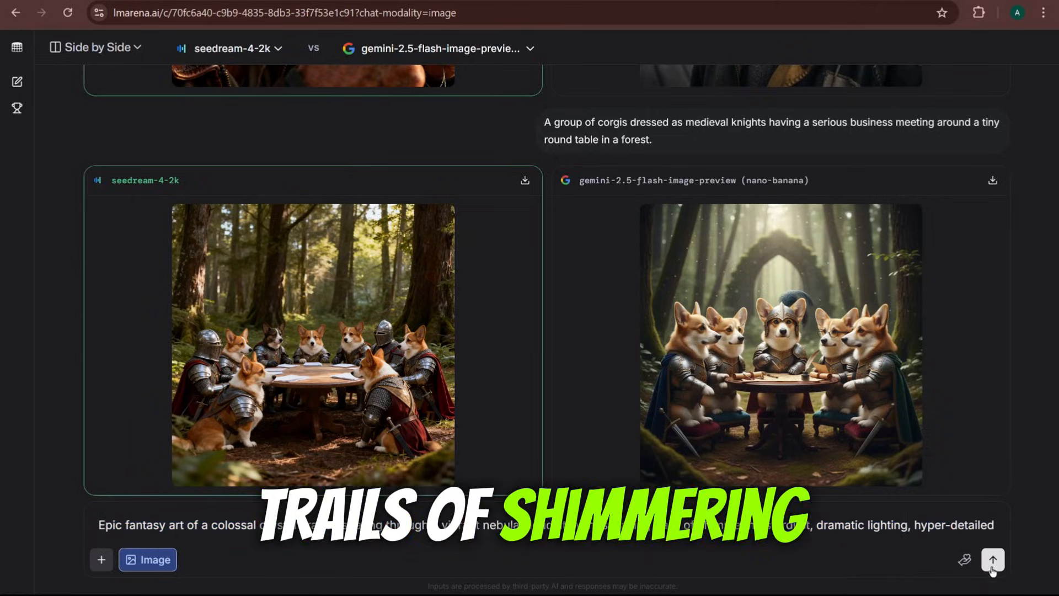
Step: Send the crystal dragon prompt to both models, then start a new empty chat
left_click(993, 559)
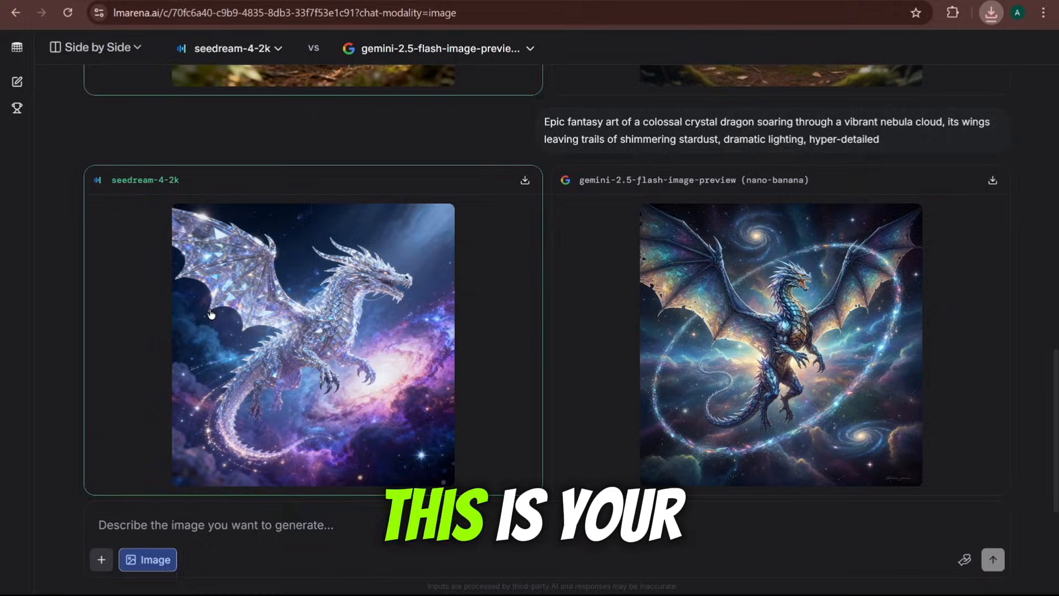
left_click(17, 81)
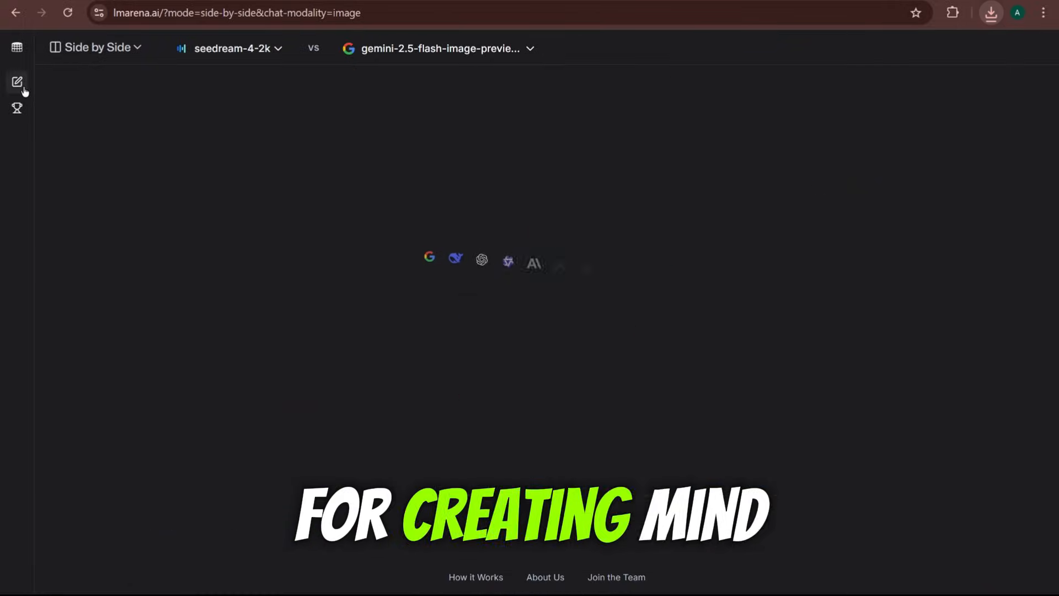